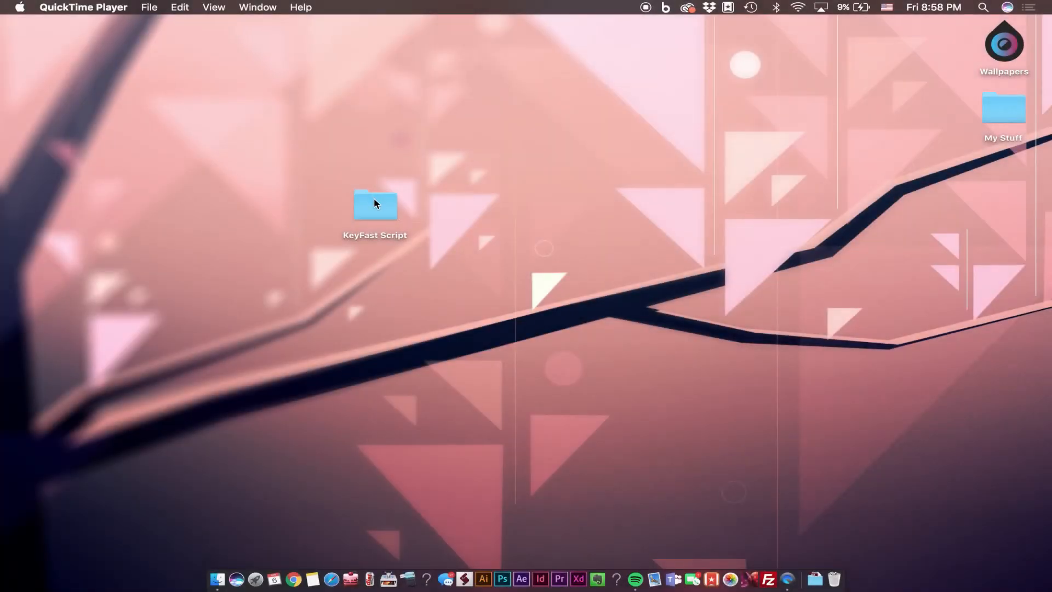
Step: Browse into the KeyFast Script folder on the desktop and preview KeyFast.jsx
{"action": "double_click", "coordinate": [375, 205]}
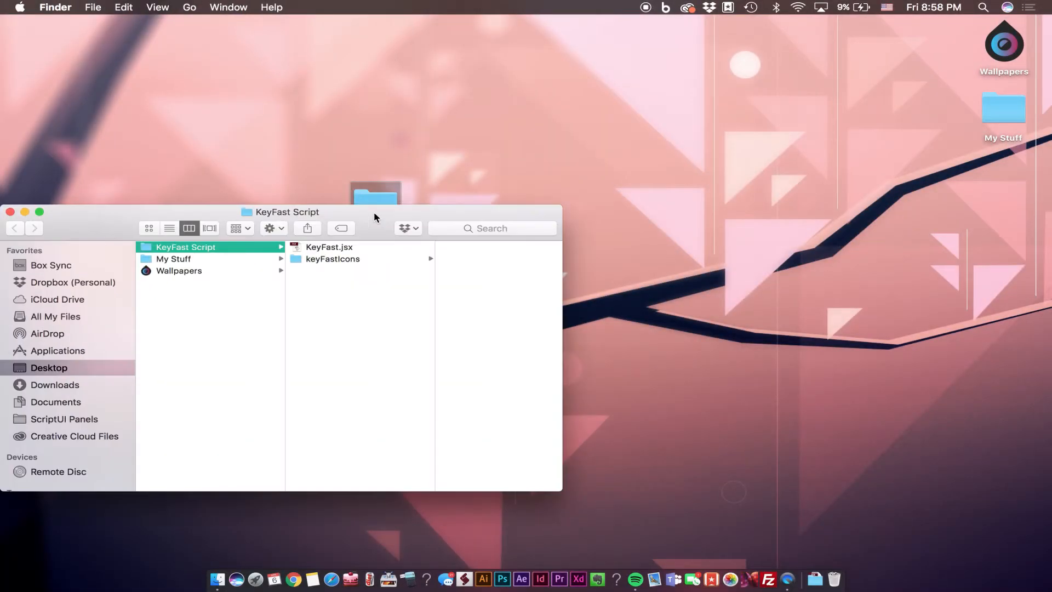
{"action": "left_click", "coordinate": [328, 246]}
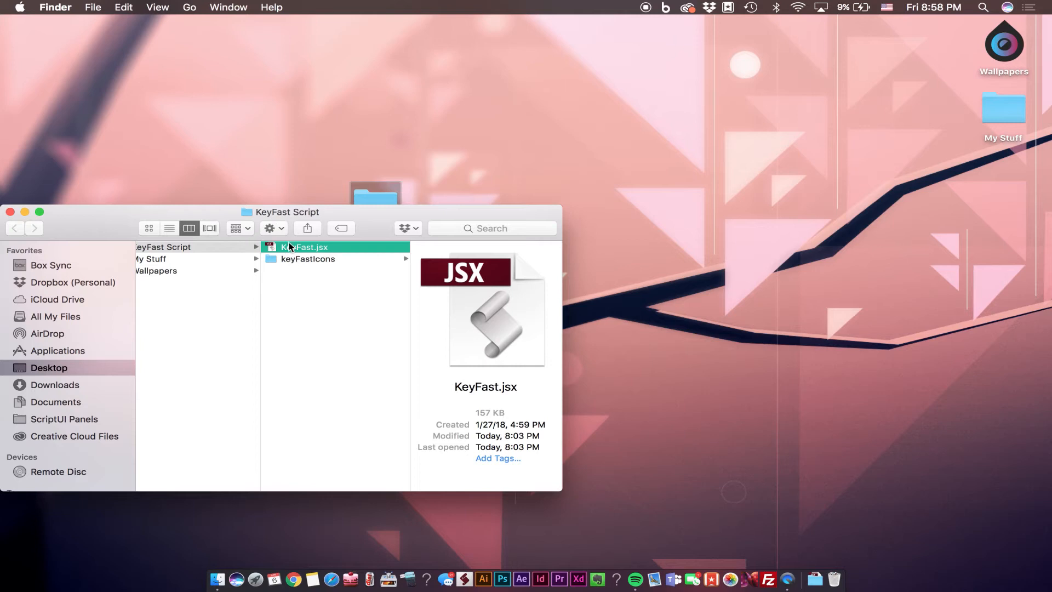
{"action": "mouse_move", "coordinate": [223, 575]}
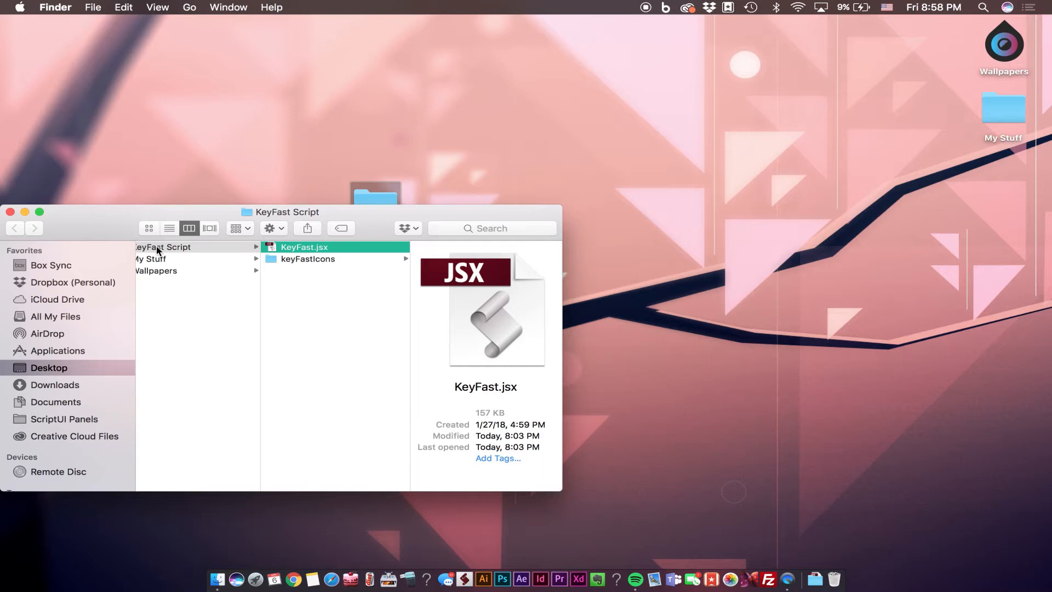
Step: In a second Finder window, navigate to Adobe After Effects CC 2017 > Scripts > ScriptUI Panels
{"action": "left_click", "coordinate": [92, 8]}
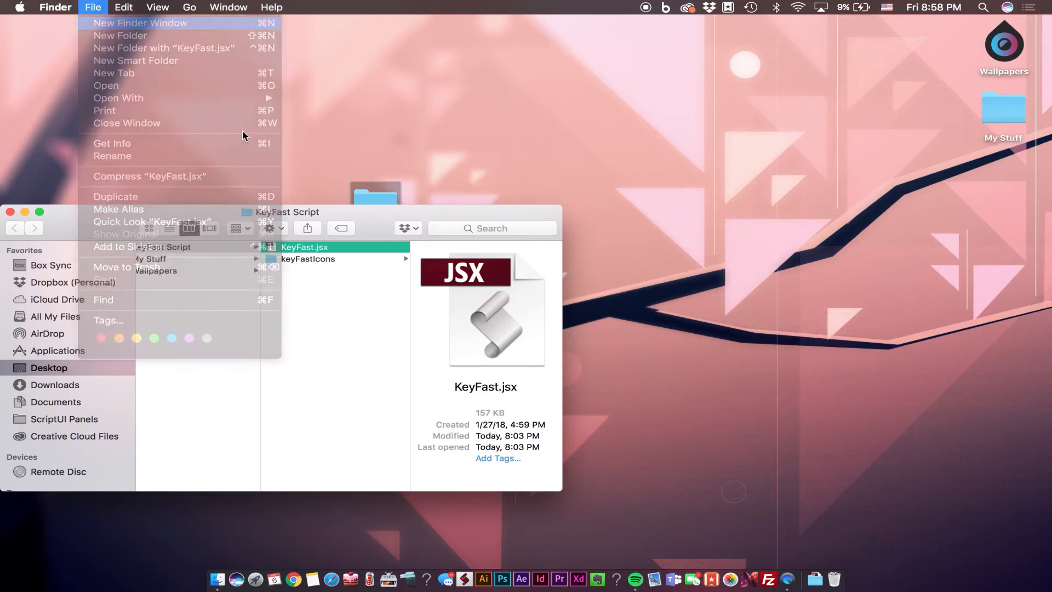
{"action": "left_click", "coordinate": [141, 277]}
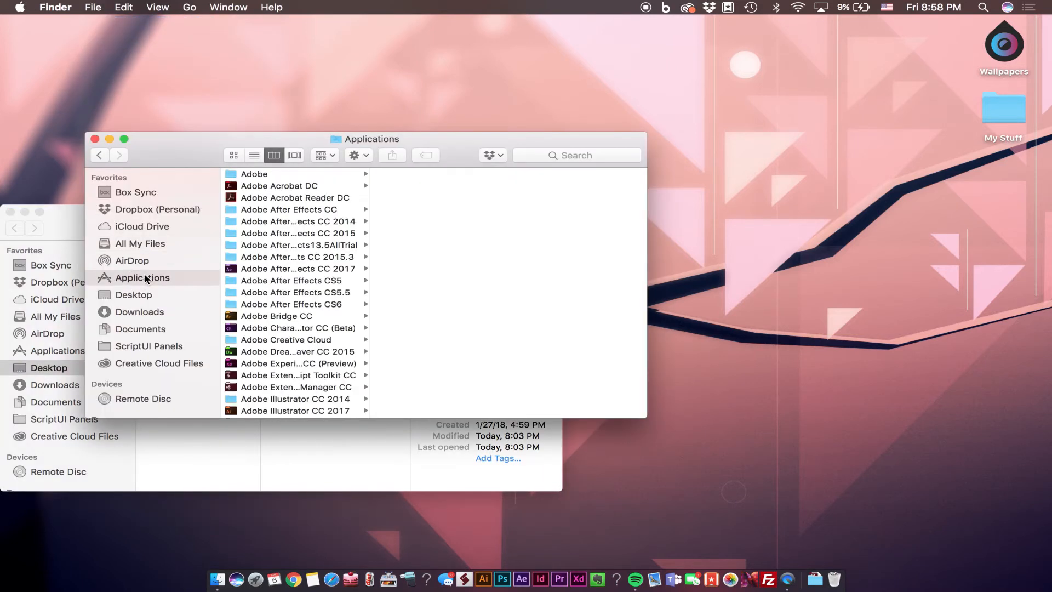
{"action": "mouse_move", "coordinate": [262, 277]}
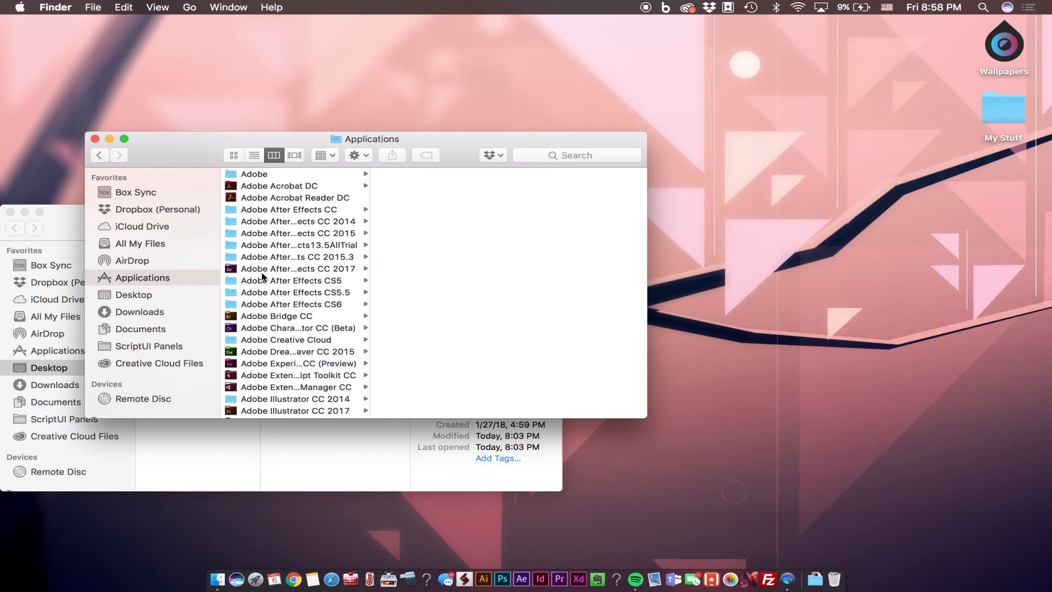
{"action": "left_click", "coordinate": [297, 268]}
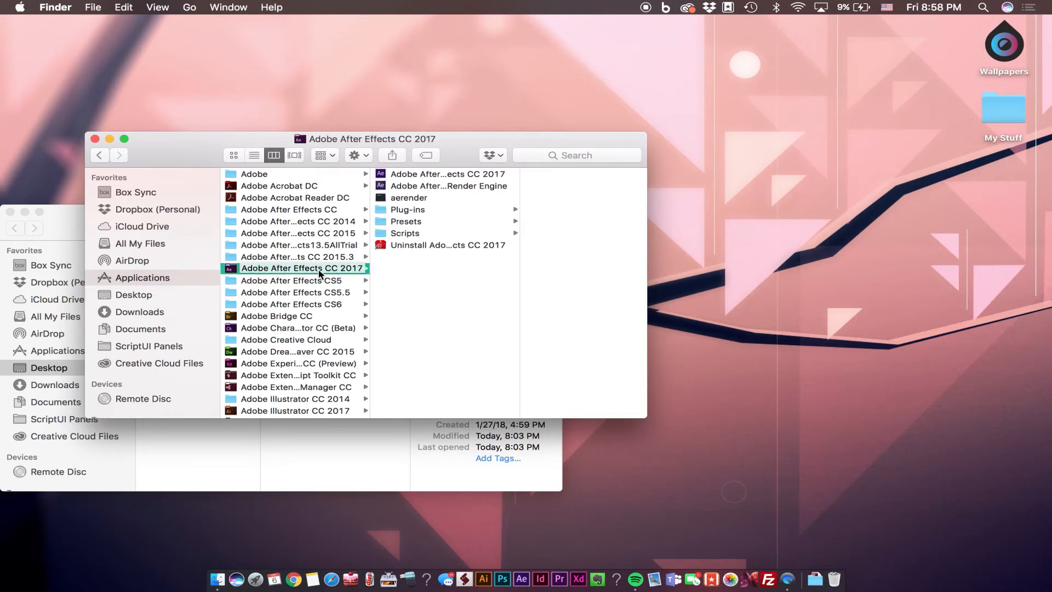
{"action": "left_click", "coordinate": [404, 232]}
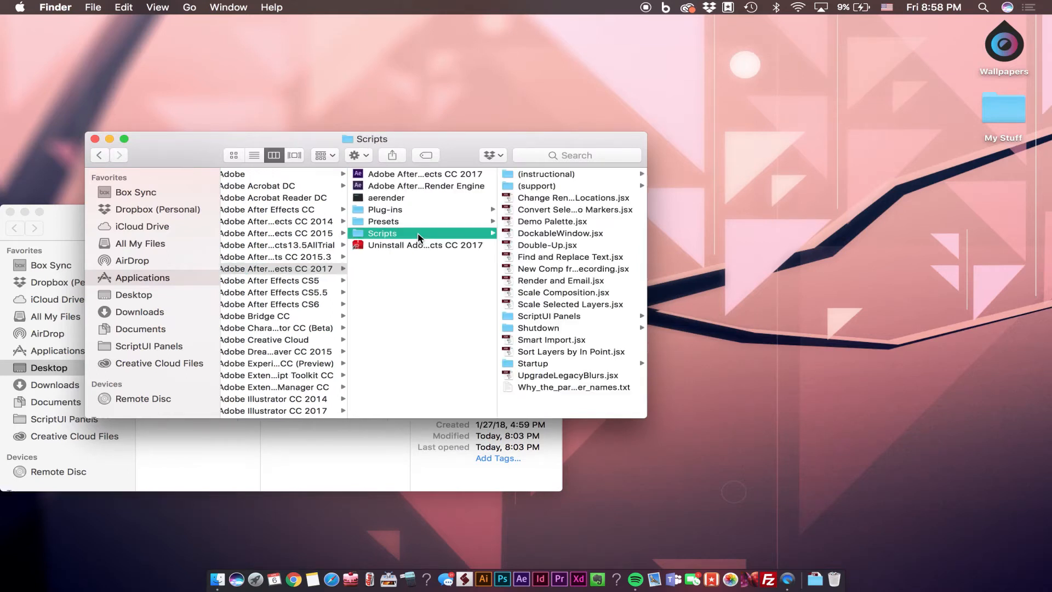
{"action": "left_click", "coordinate": [548, 315]}
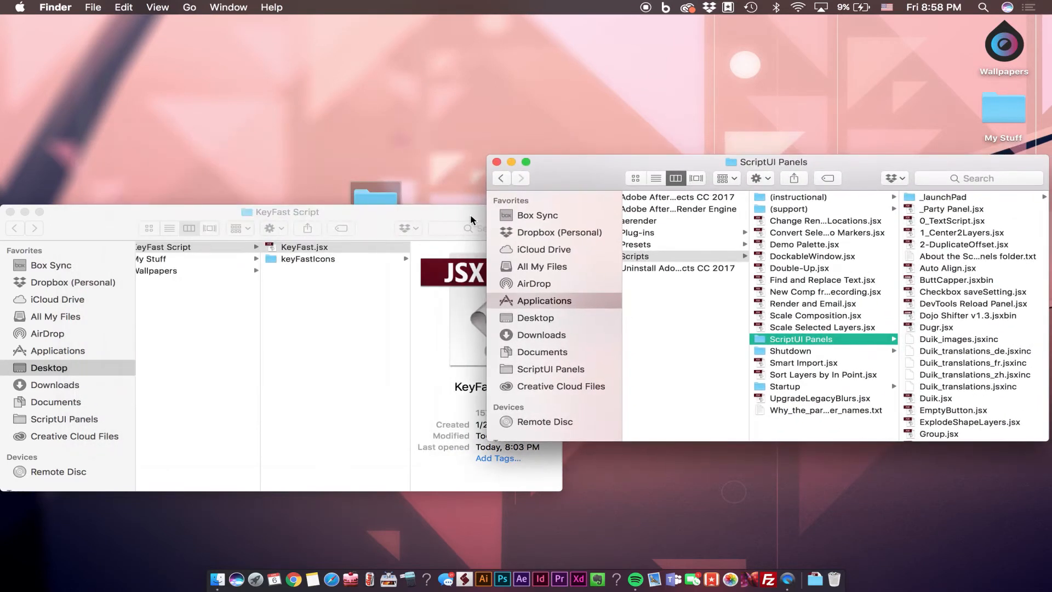
Step: Move KeyFast.jsx and the keyFastIcons folder into the ScriptUI Panels folder
{"action": "left_click", "coordinate": [202, 249]}
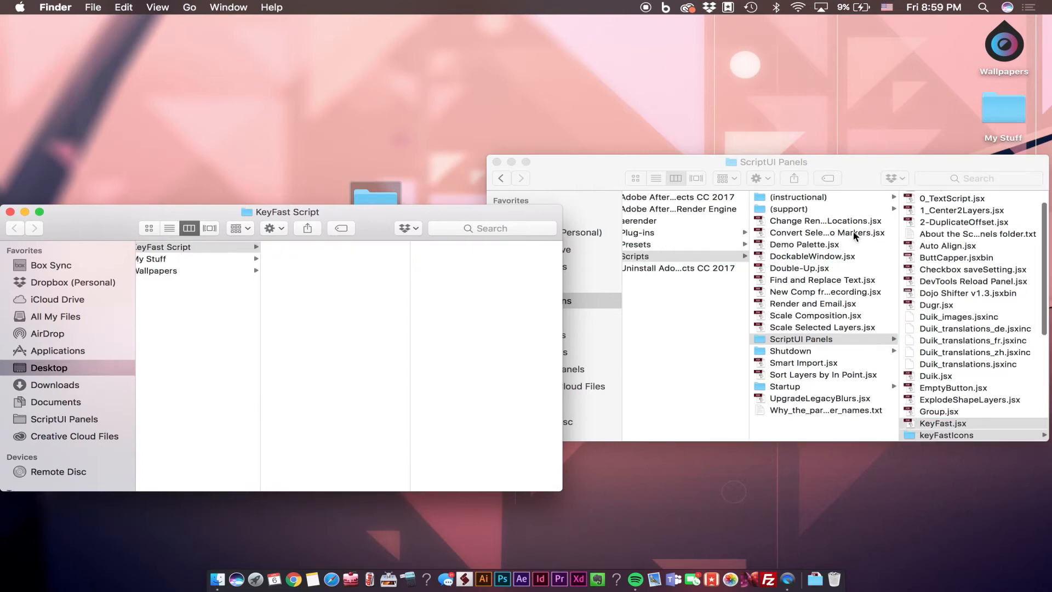
{"action": "mouse_move", "coordinate": [533, 563]}
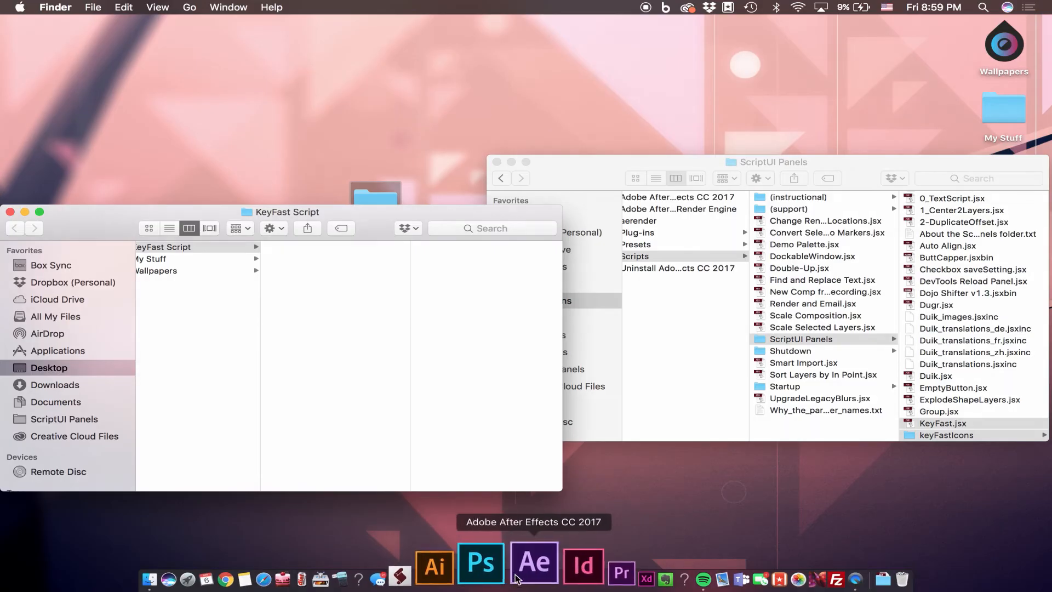
Step: Switch to After Effects and bring up its Preferences submenu
{"action": "left_click", "coordinate": [533, 562]}
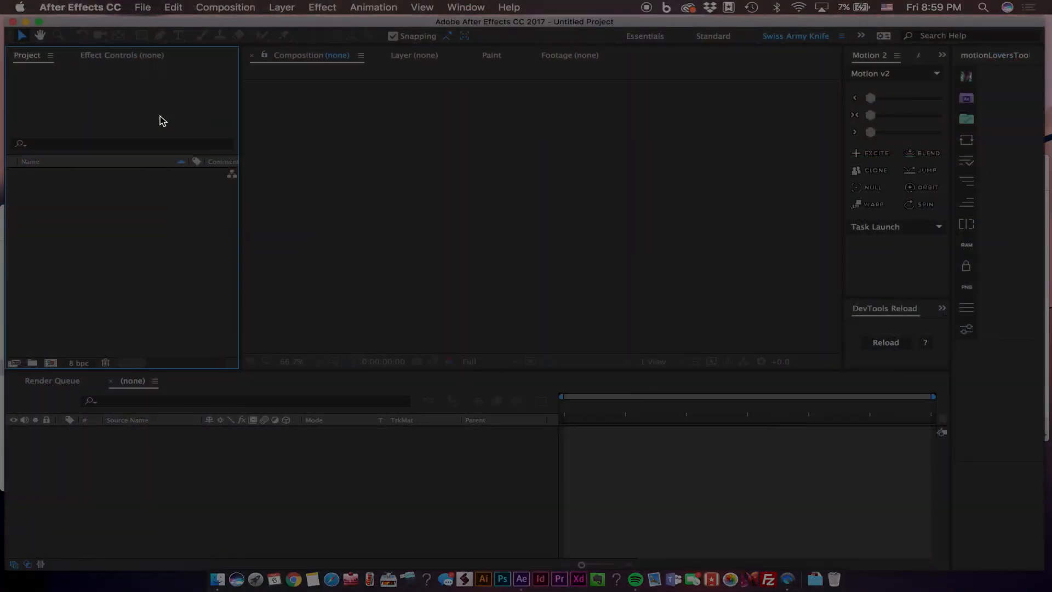
{"action": "mouse_move", "coordinate": [94, 8]}
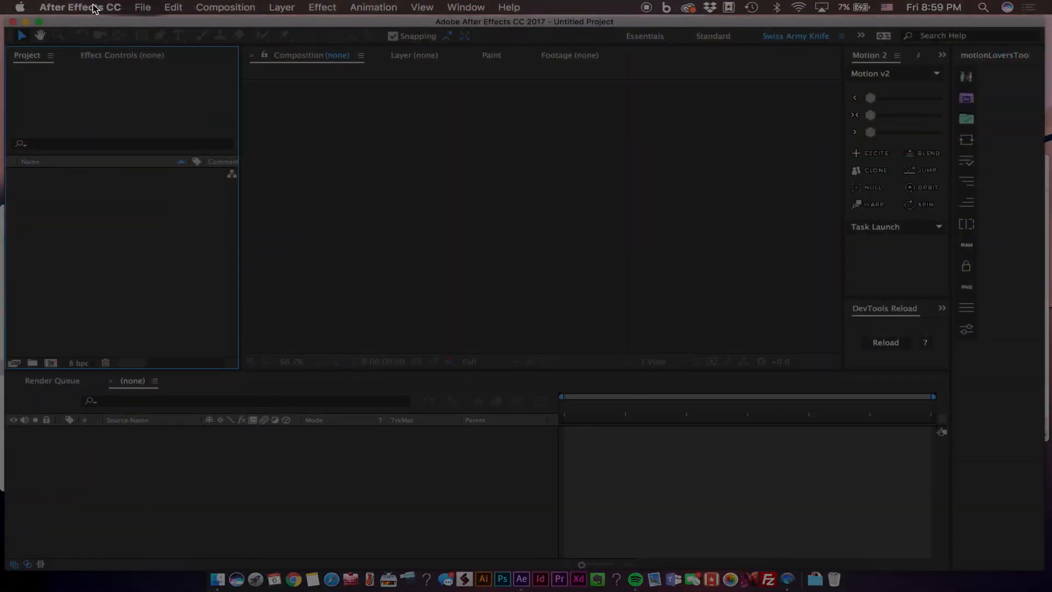
{"action": "left_click", "coordinate": [80, 6]}
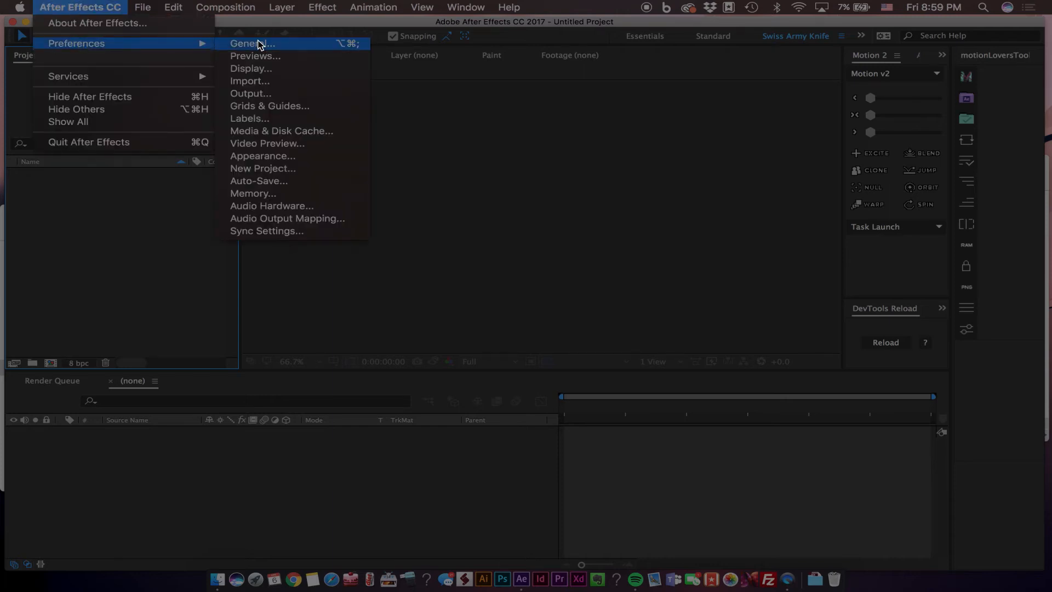
Step: In General preferences, enable Allow Scripts to Write Files and Access Network and confirm
{"action": "left_click", "coordinate": [246, 43]}
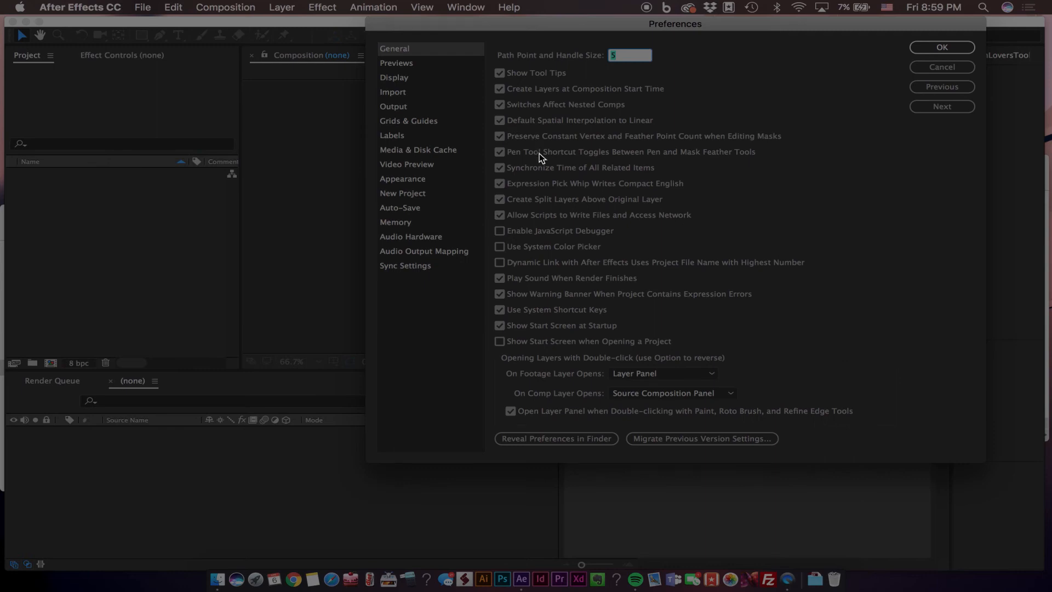
{"action": "mouse_move", "coordinate": [585, 220]}
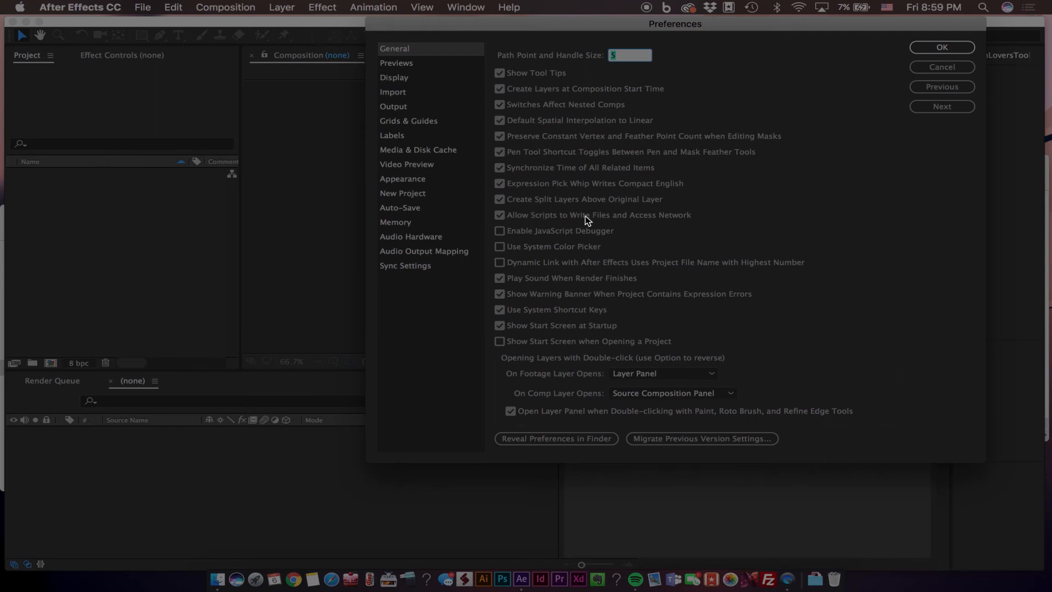
{"action": "left_click", "coordinate": [498, 215]}
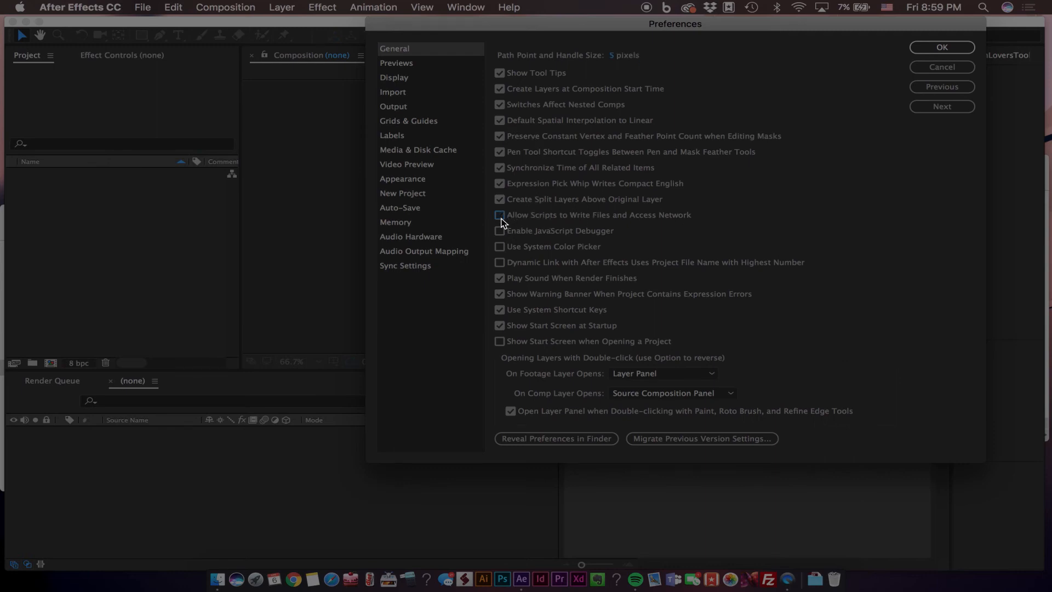
{"action": "left_click", "coordinate": [499, 215]}
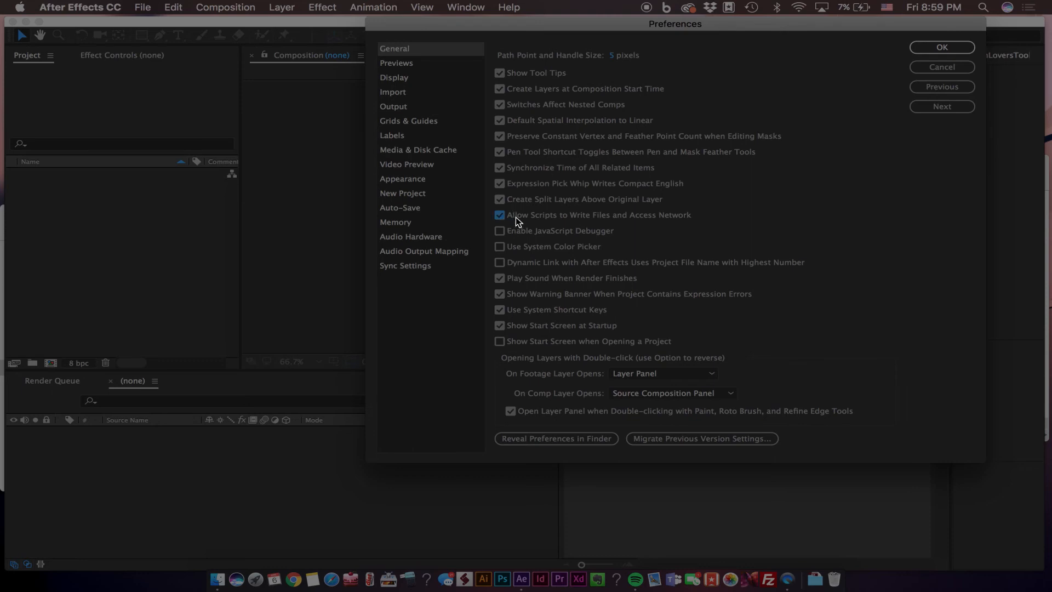
{"action": "left_click", "coordinate": [500, 214]}
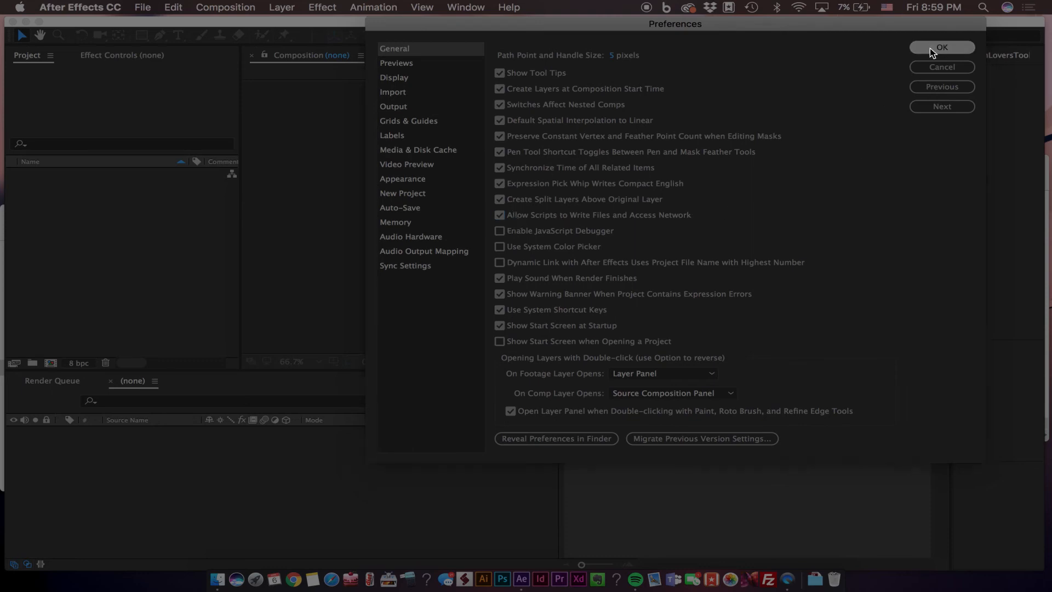
{"action": "left_click", "coordinate": [940, 47]}
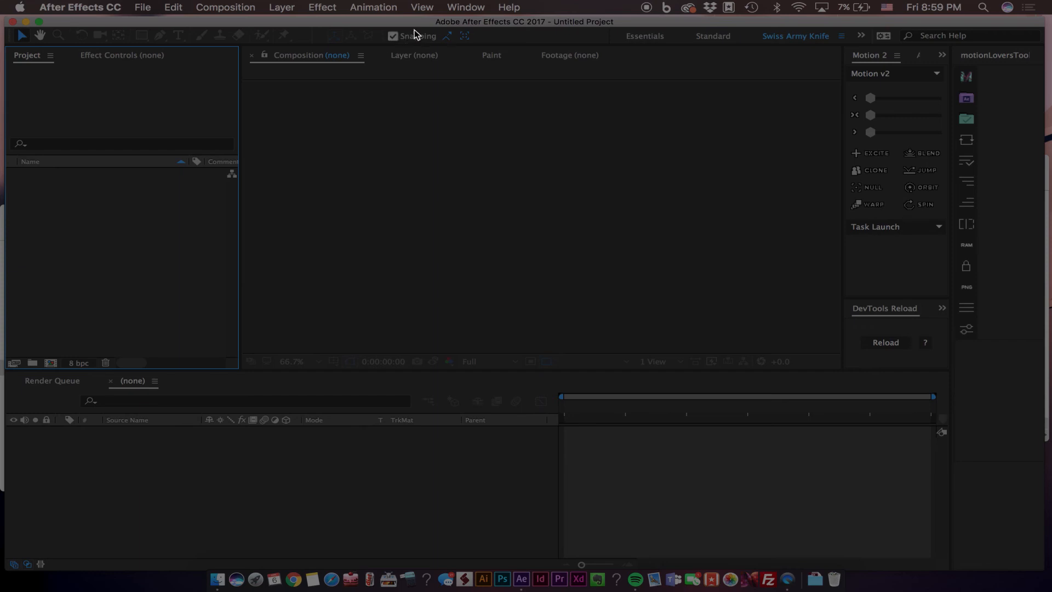
{"action": "mouse_move", "coordinate": [468, 10]}
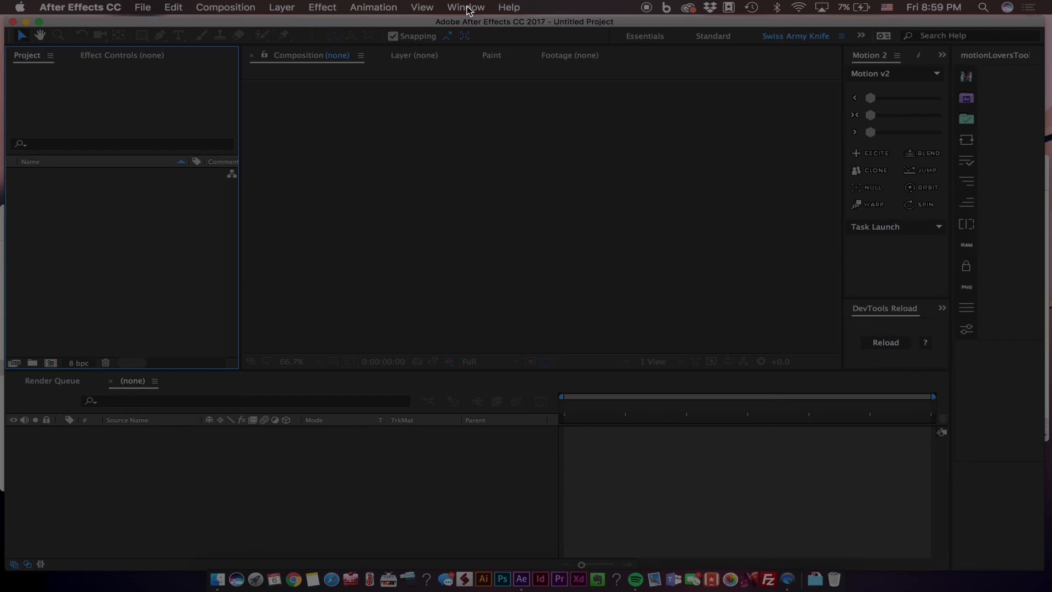
Step: Launch KeyFast.jsx from the Window menu so the KeyFast panel opens docked
{"action": "left_click", "coordinate": [466, 8]}
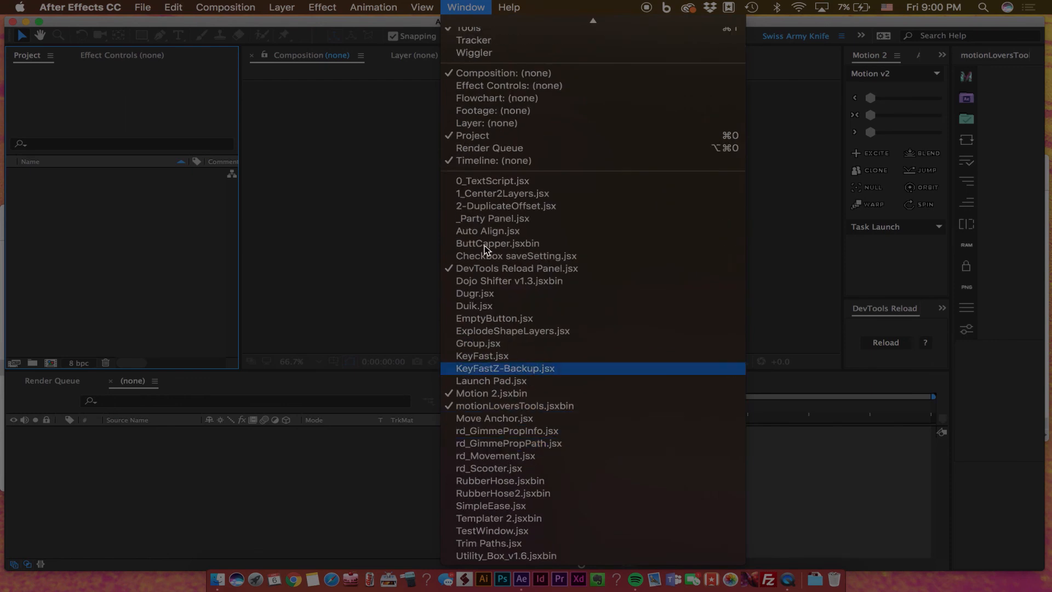
{"action": "mouse_move", "coordinate": [503, 160]}
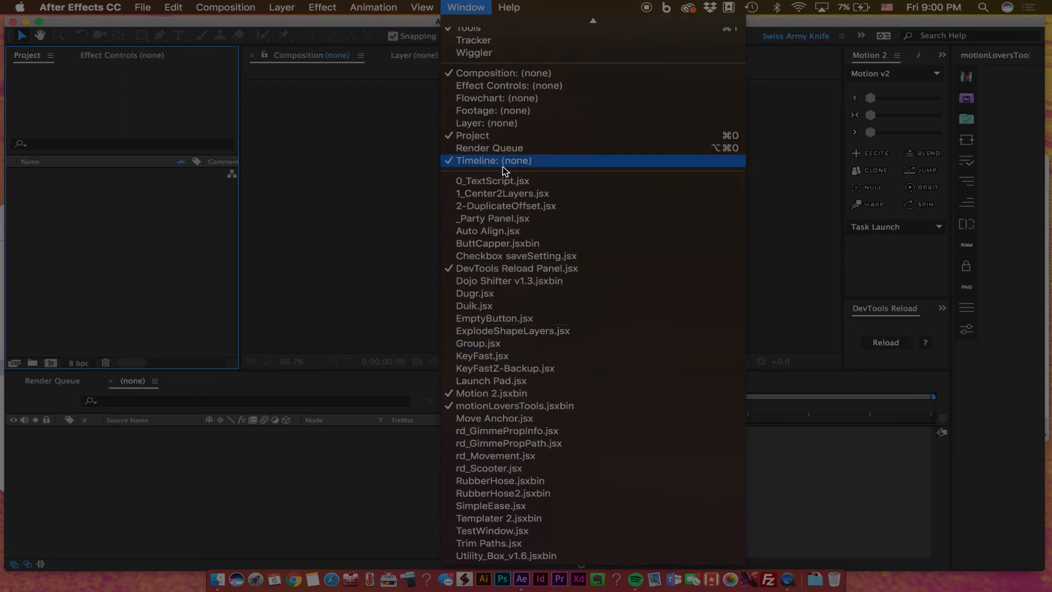
{"action": "mouse_move", "coordinate": [482, 355]}
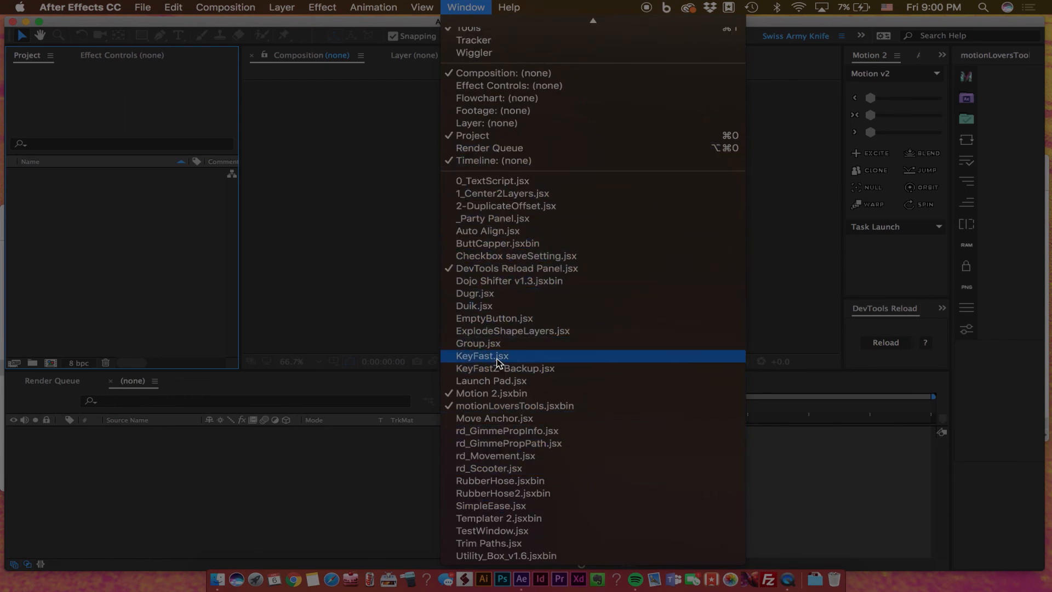
{"action": "left_click", "coordinate": [481, 355]}
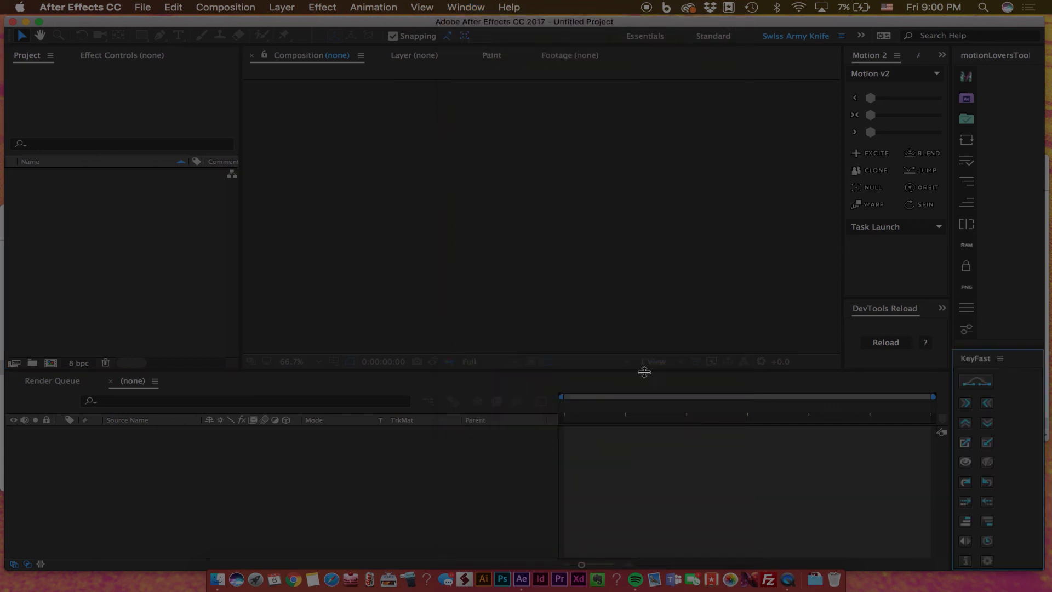